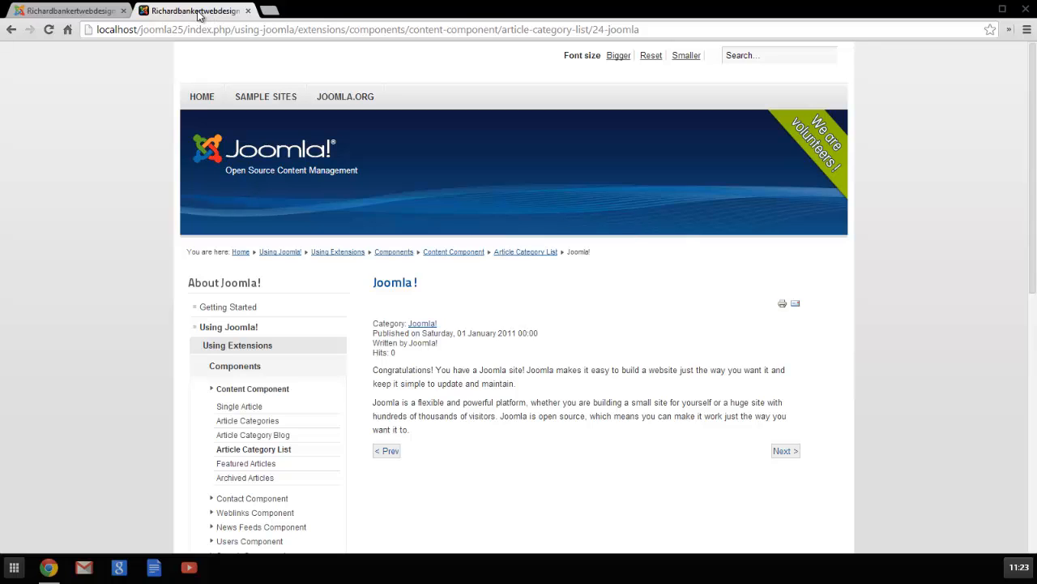
Switch to the browser tab showing the Joomla! article's Edit Article page.
click(69, 11)
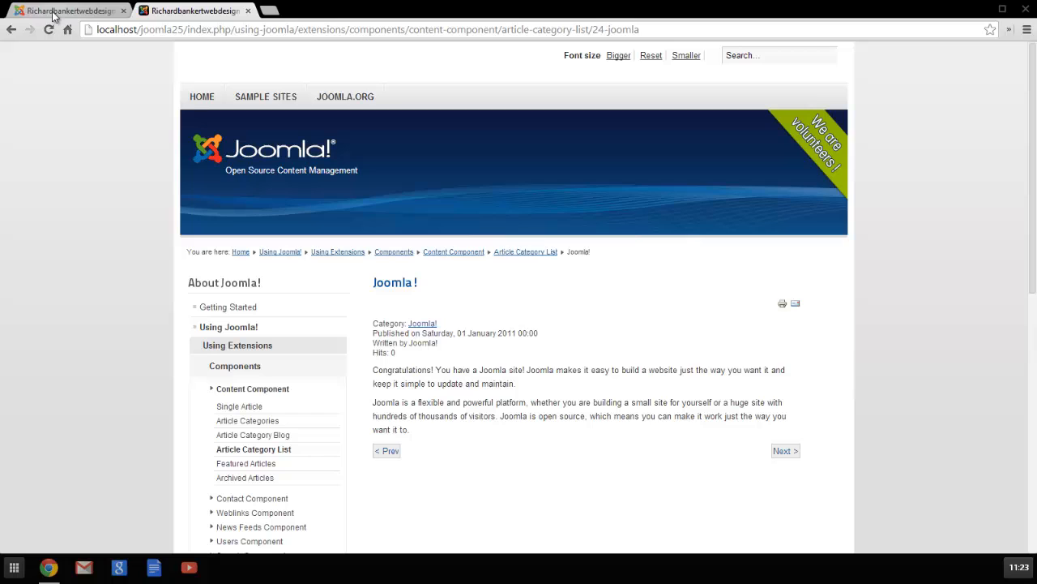
mouse_move(69, 10)
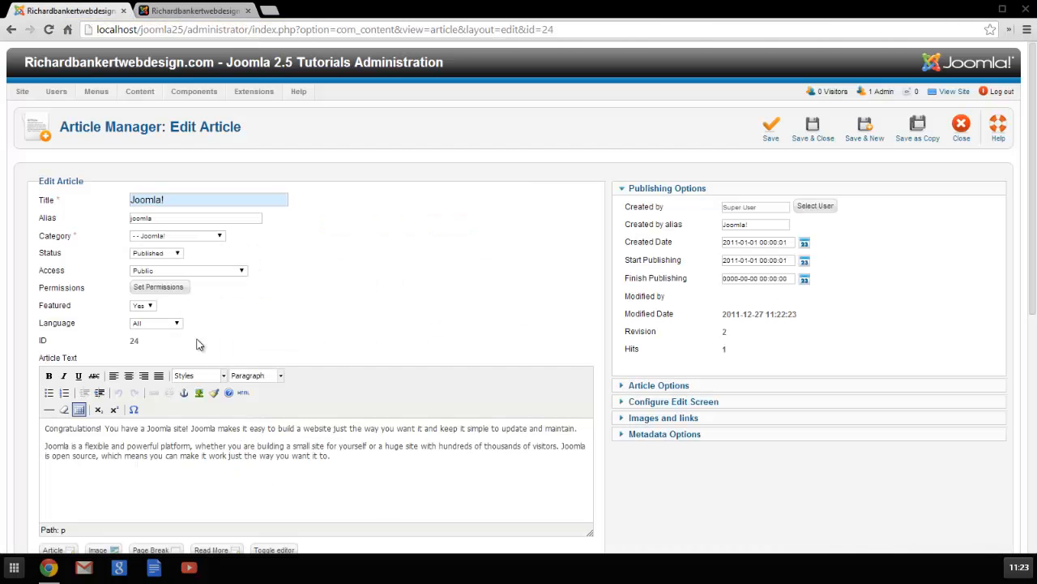
Scroll down the article editor and close it to return to the Article Manager list.
scroll(down, 3)
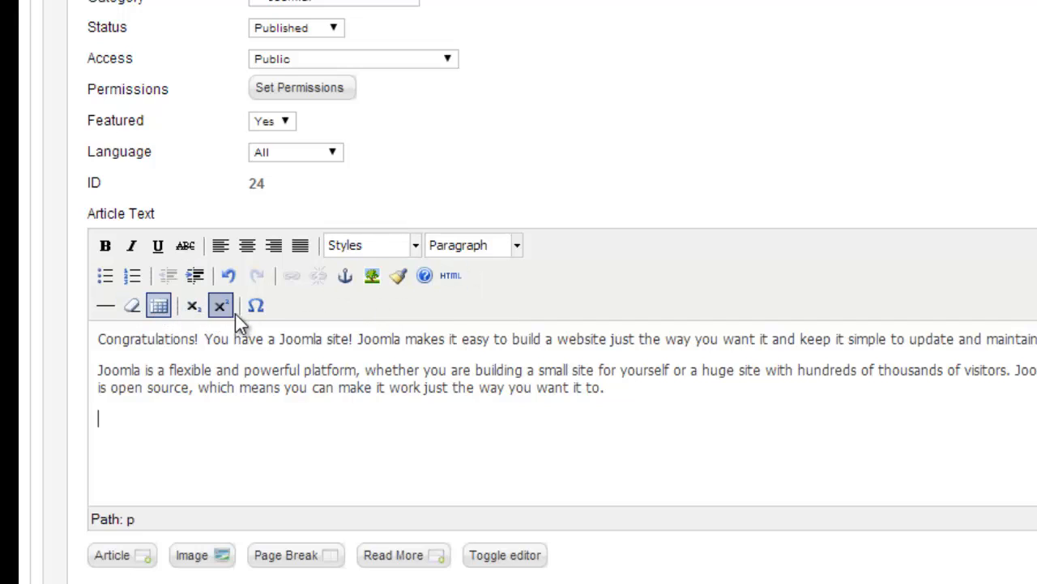
click(222, 306)
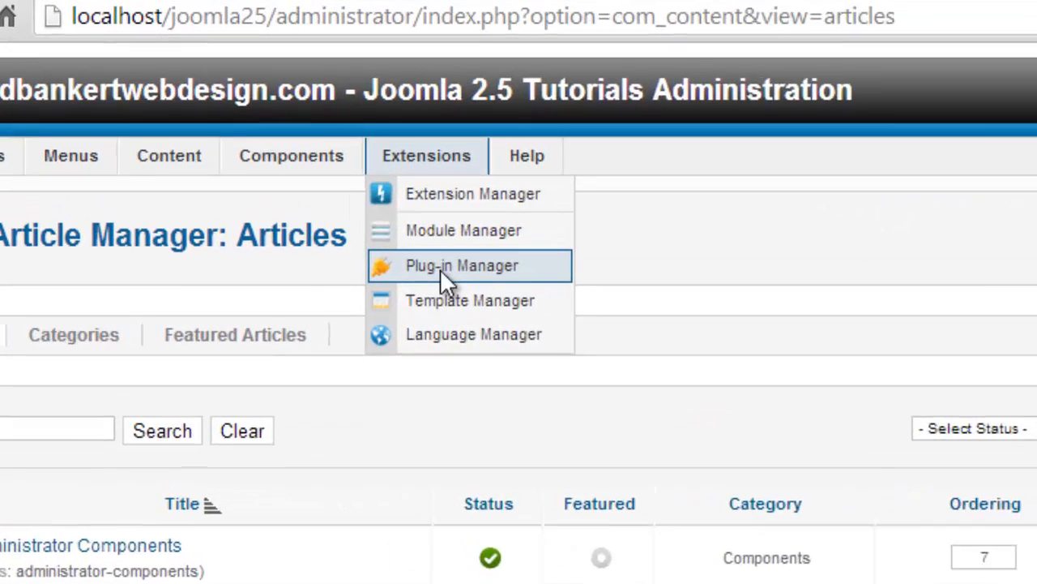
Open Extensions > Plug-in Manager in a new browser tab.
right_click(469, 311)
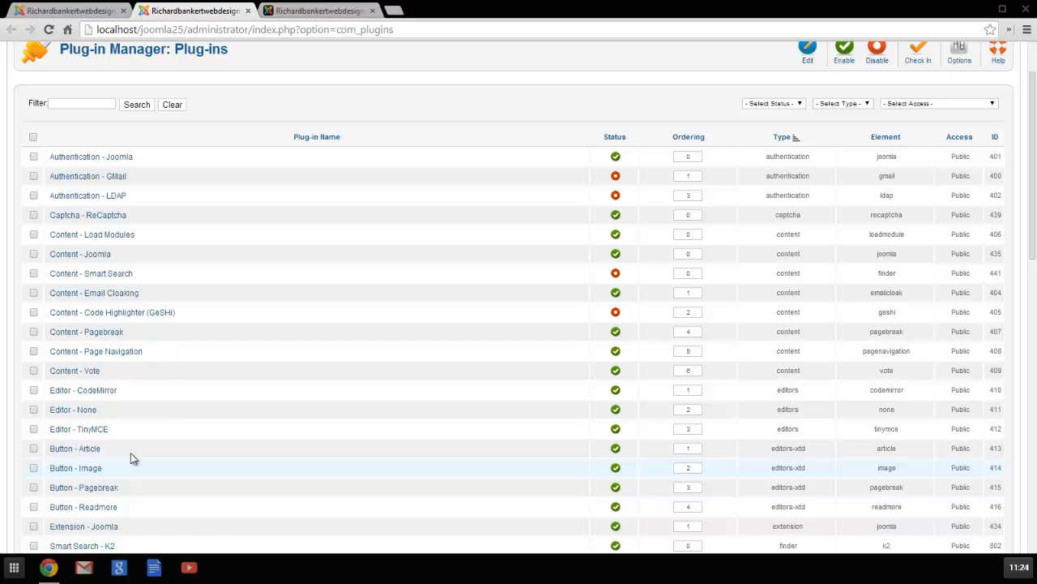
mouse_move(109, 428)
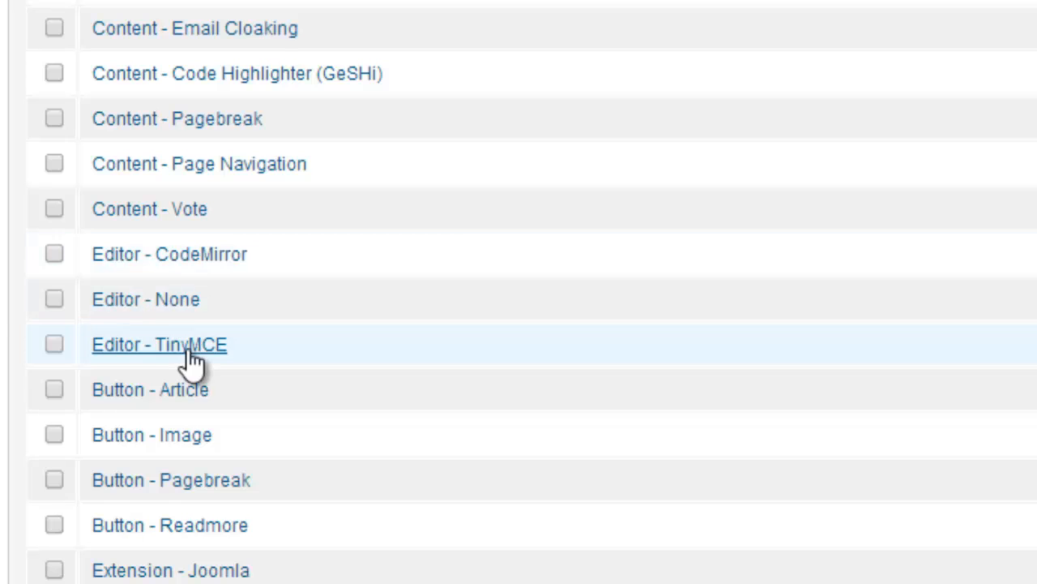
mouse_move(328, 366)
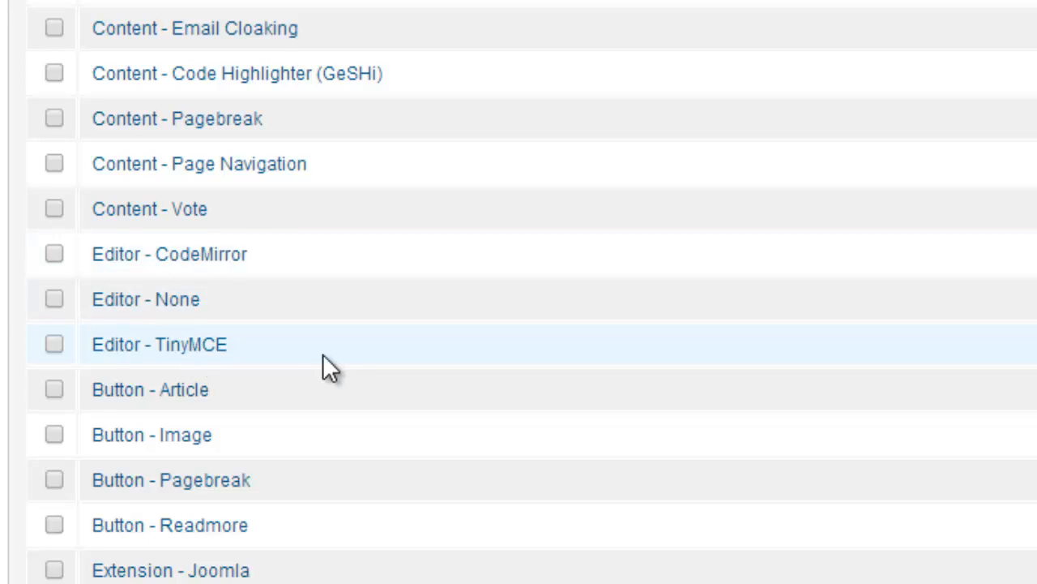
mouse_move(344, 383)
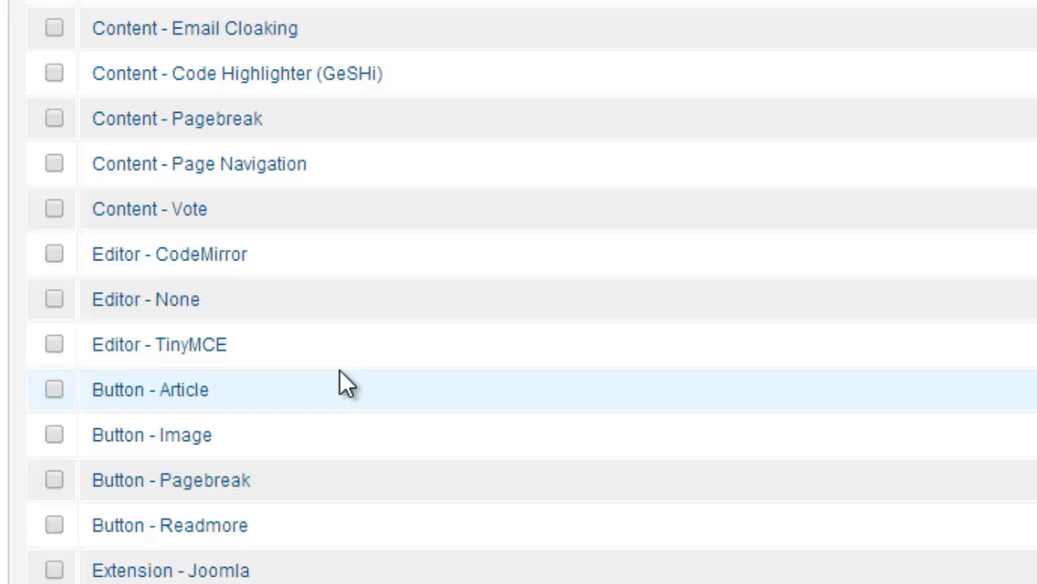
In Editor - TinyMCE, set Functionality to Extended and Skin to Office2007 Blue.
click(537, 250)
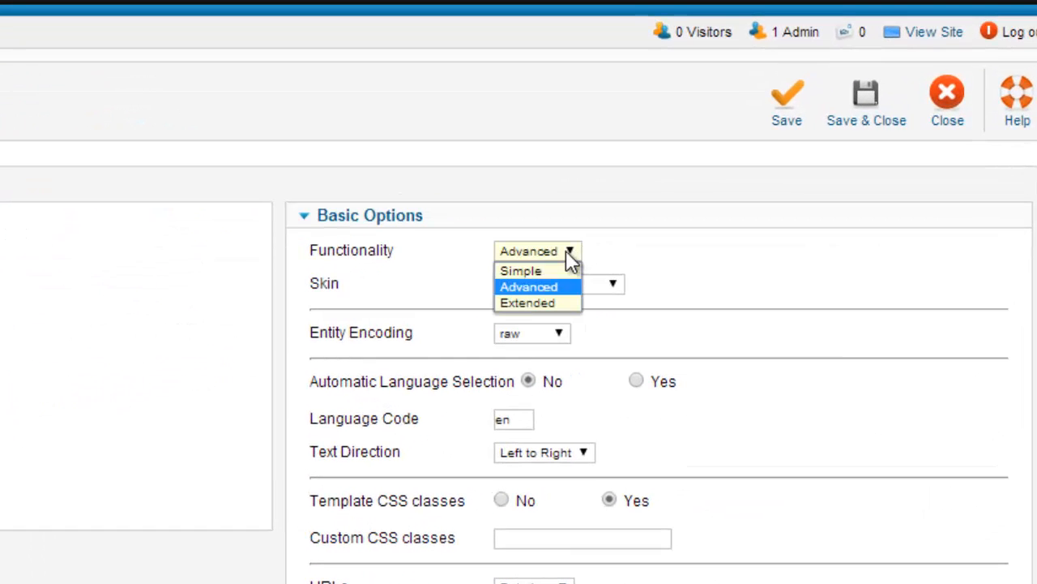
click(528, 286)
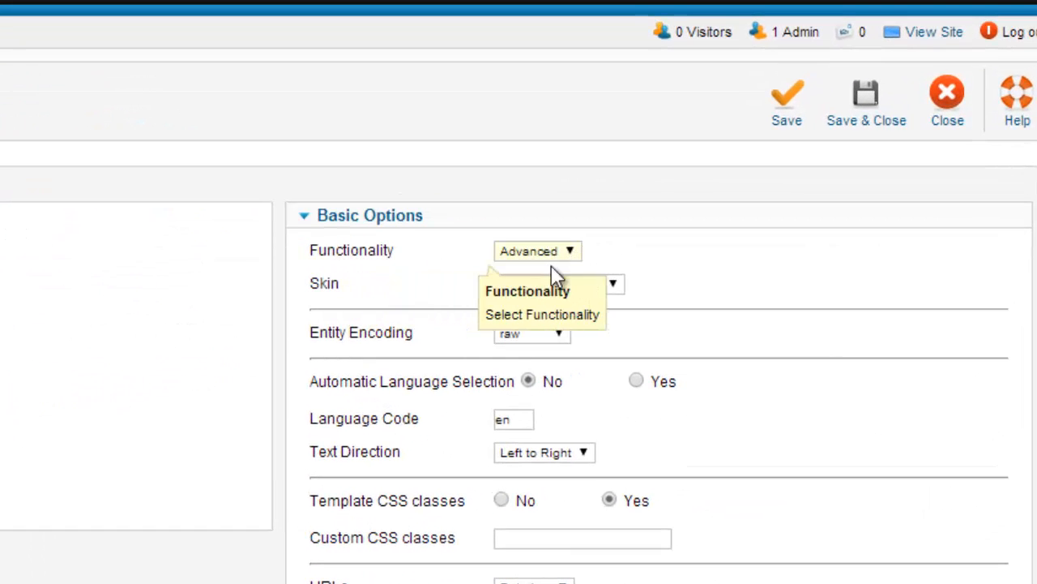
click(537, 250)
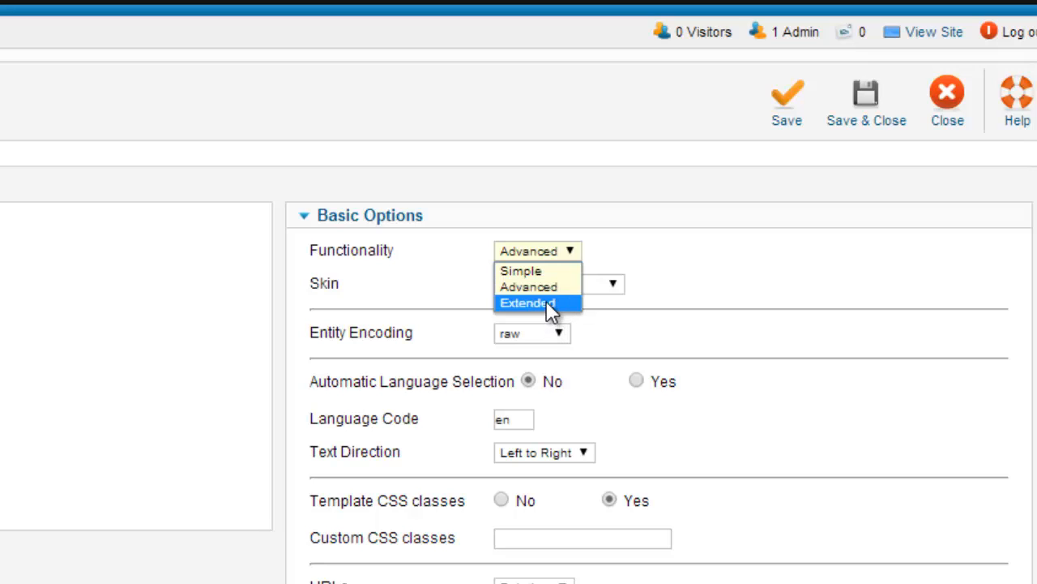
click(526, 302)
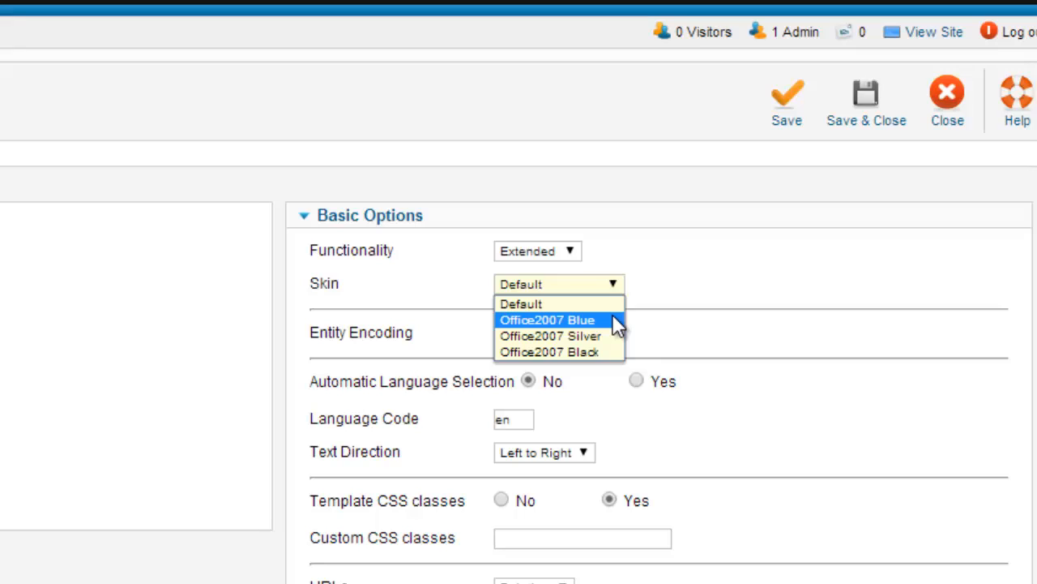
click(548, 319)
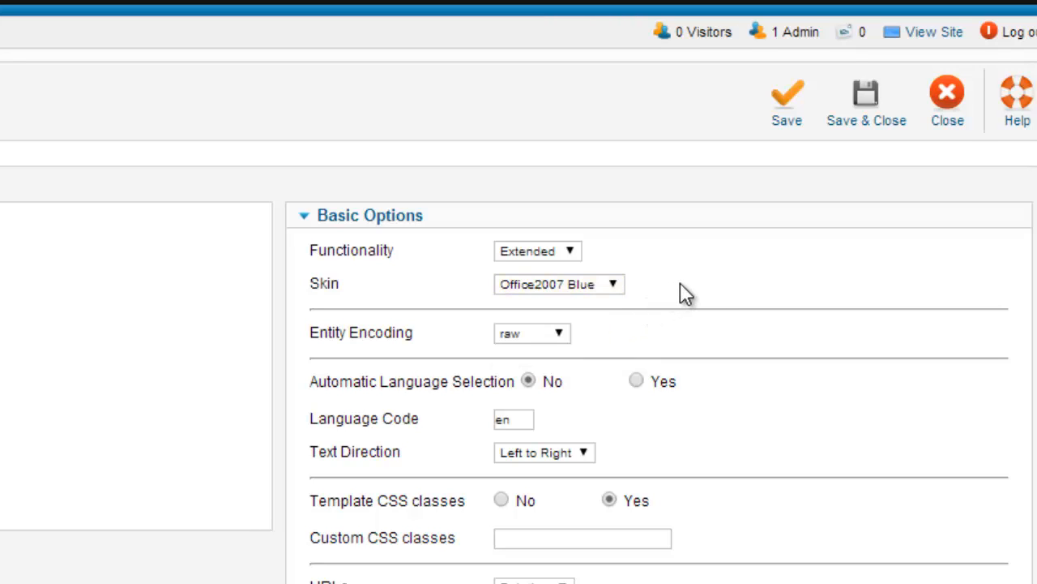
mouse_move(658, 296)
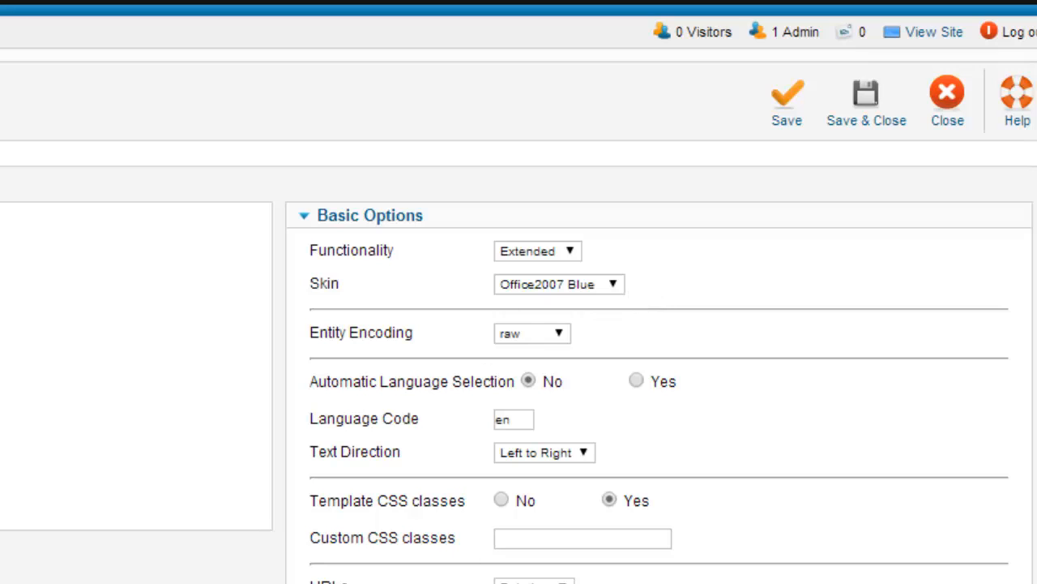
mouse_move(866, 101)
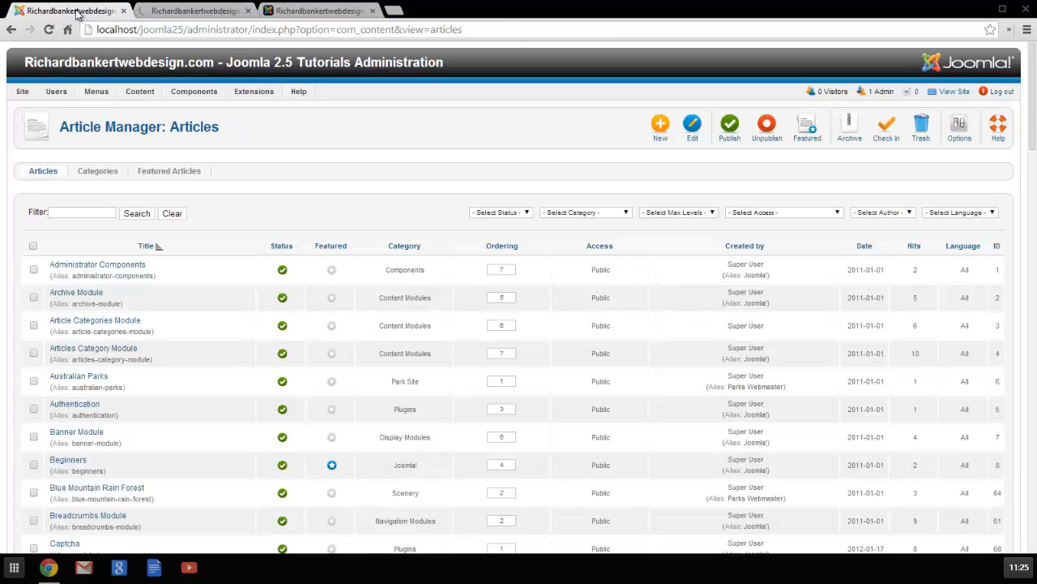
Open the Joomla! article from the Article Manager list and scroll to the editor's end.
scroll(down, 3)
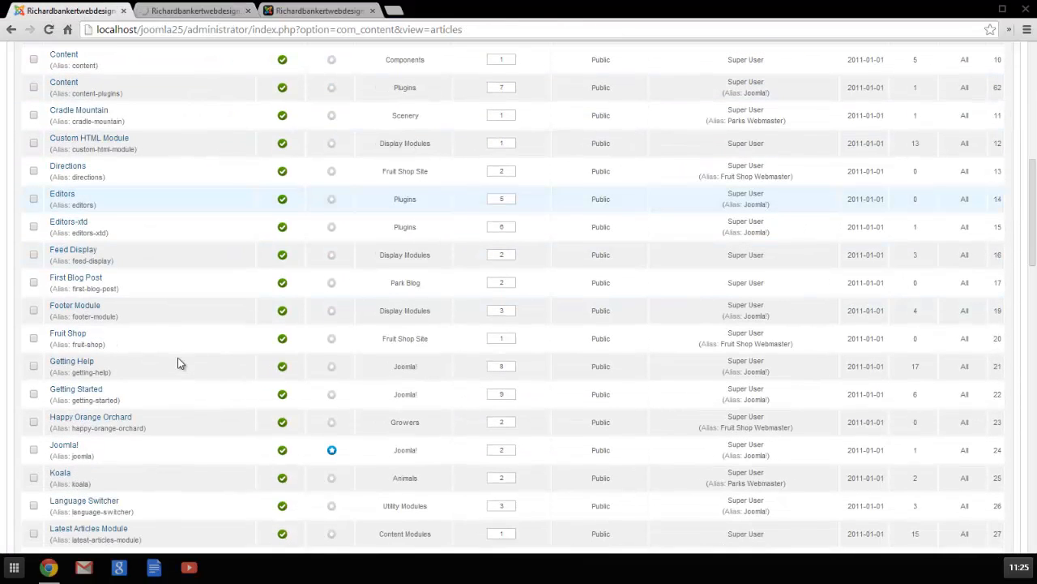
scroll(down, 3)
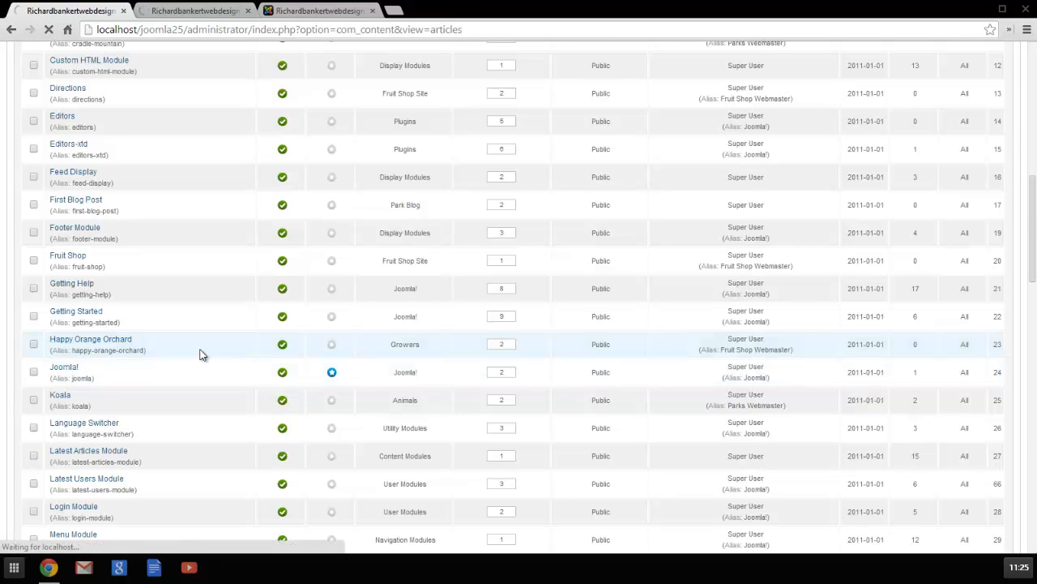
click(63, 367)
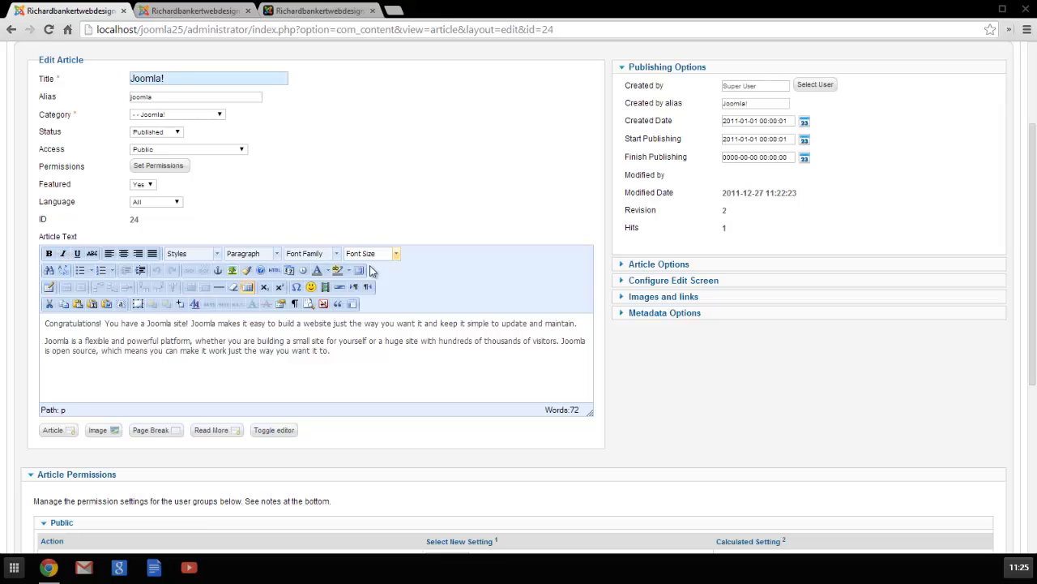
scroll(down, 3)
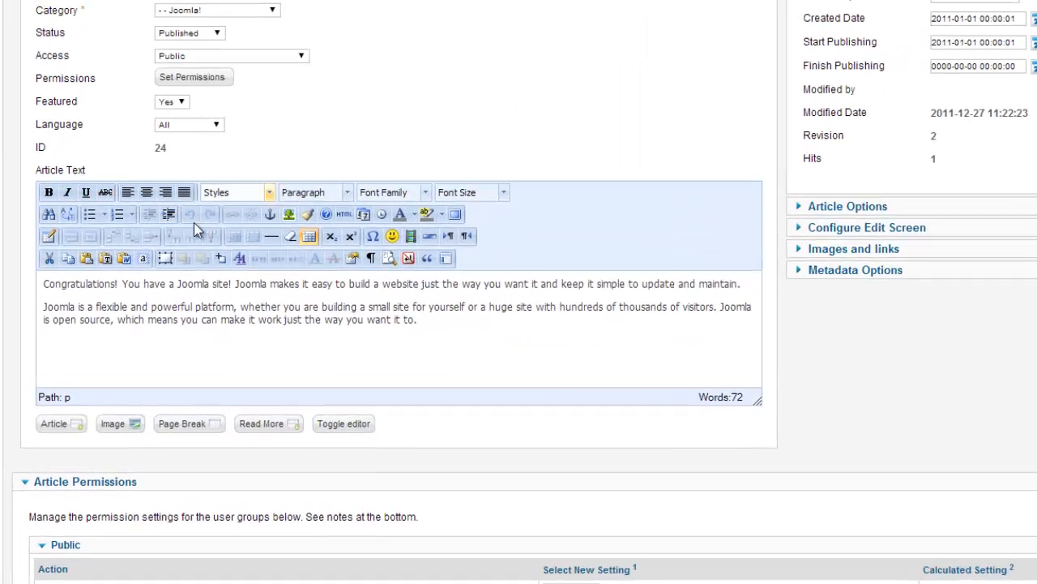
scroll(down, 3)
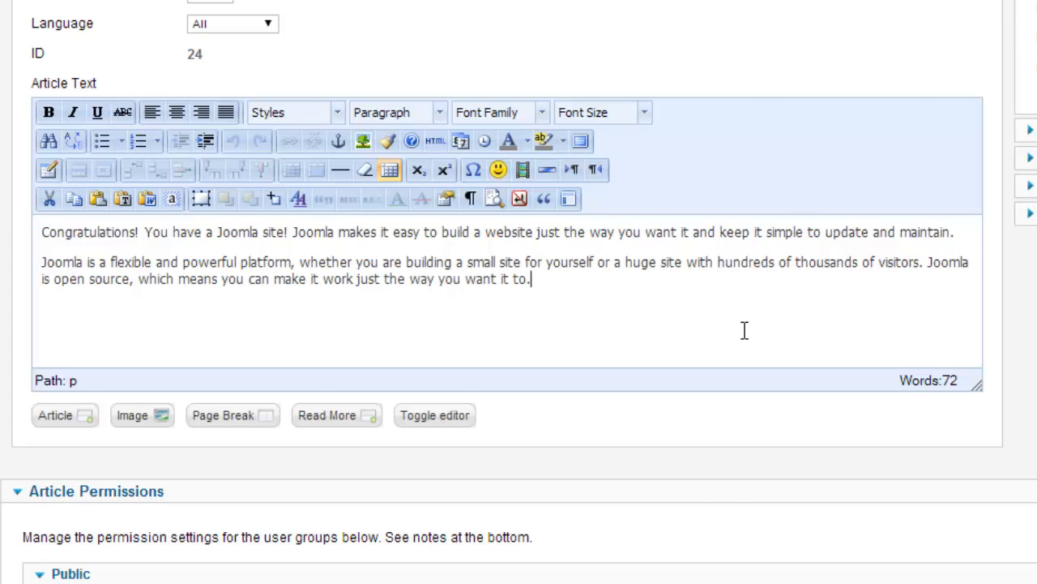
scroll(down, 3)
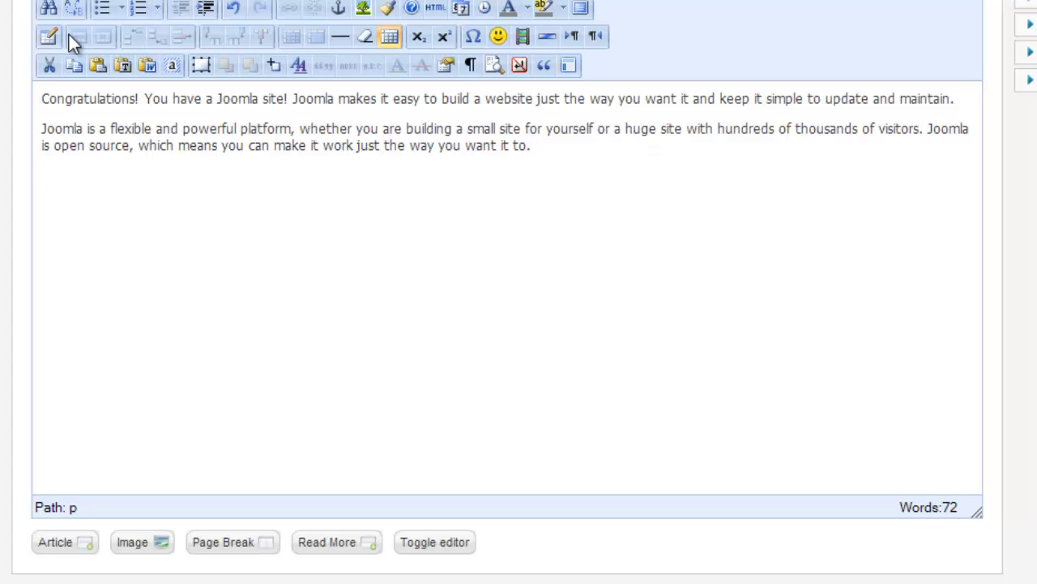
mouse_move(49, 36)
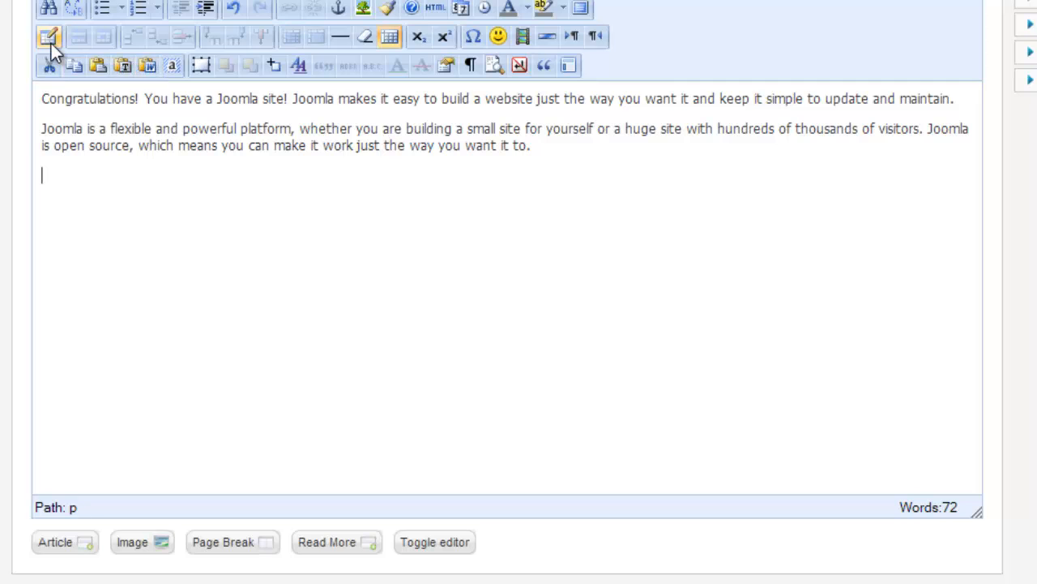
Fill the Insert/Edit Table dialog: 4 columns, 6 rows, cell padding 2, centred, border 2.
click(389, 37)
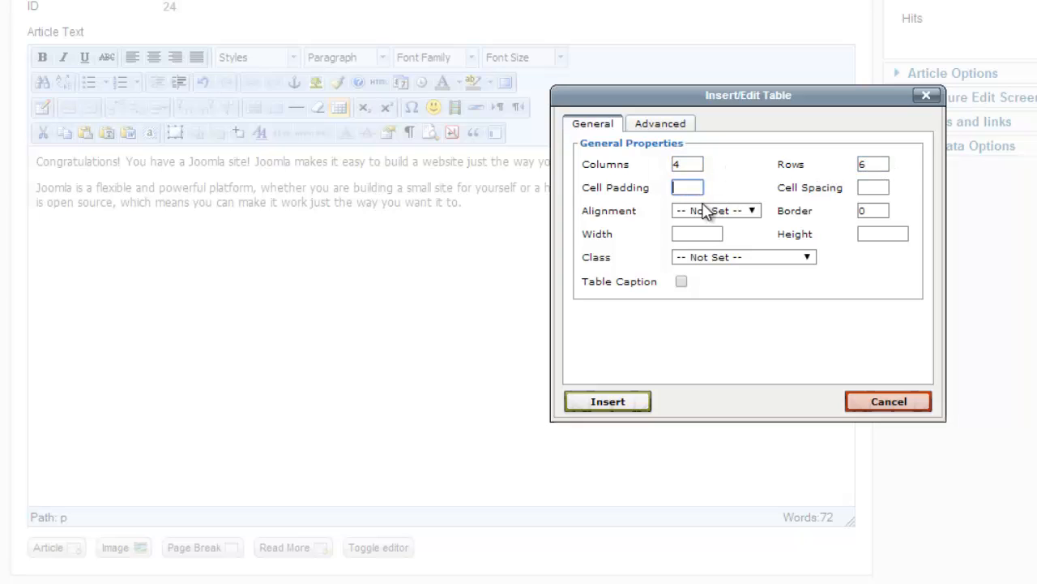
text(2)
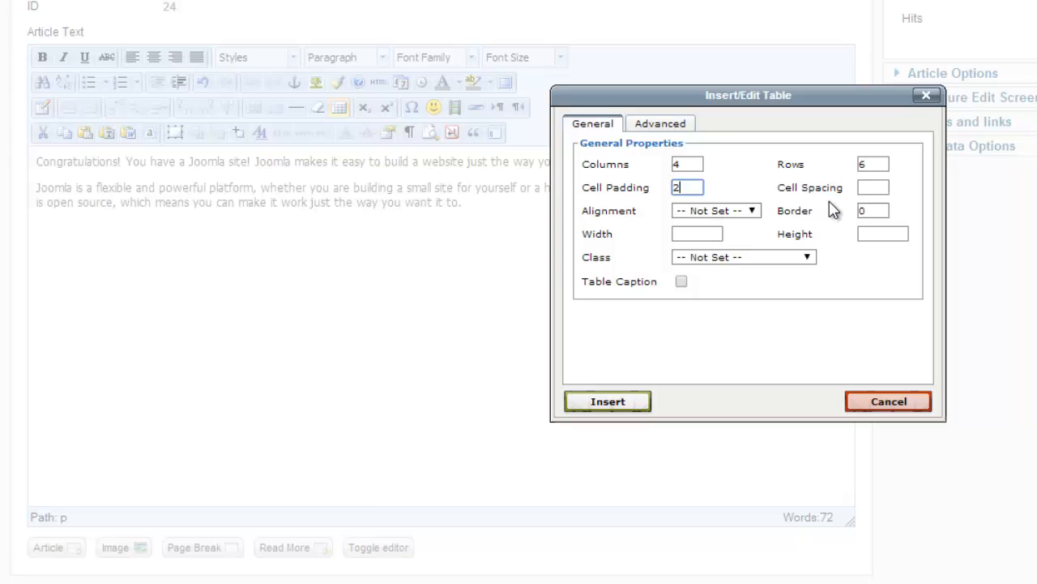
mouse_move(841, 201)
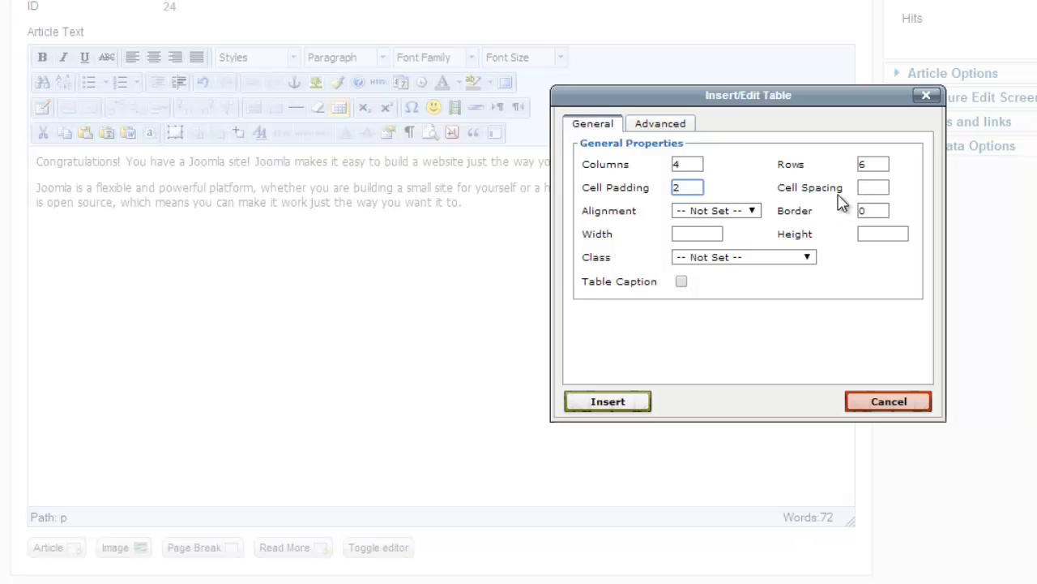
click(716, 210)
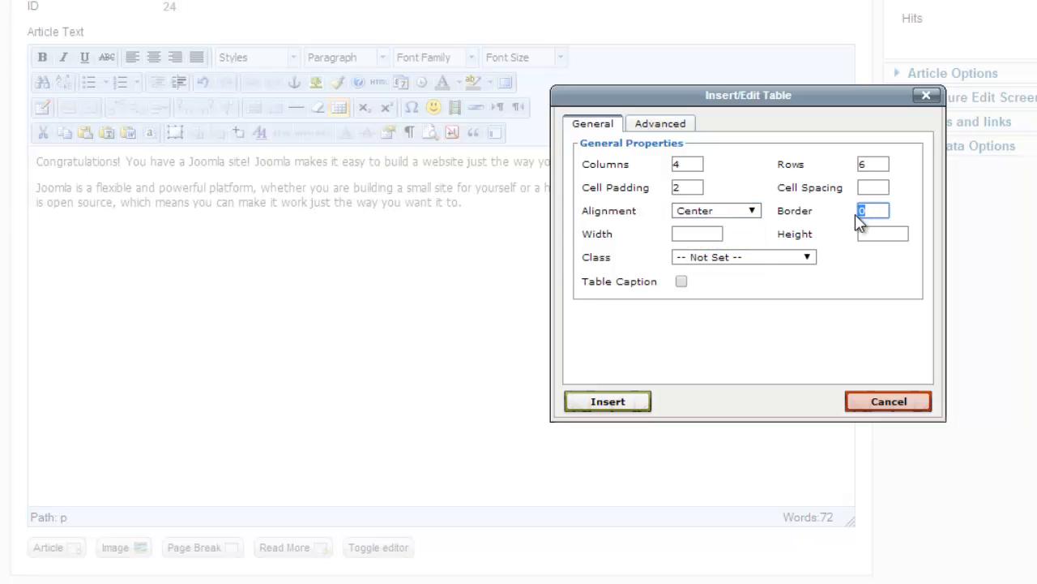
text(2)
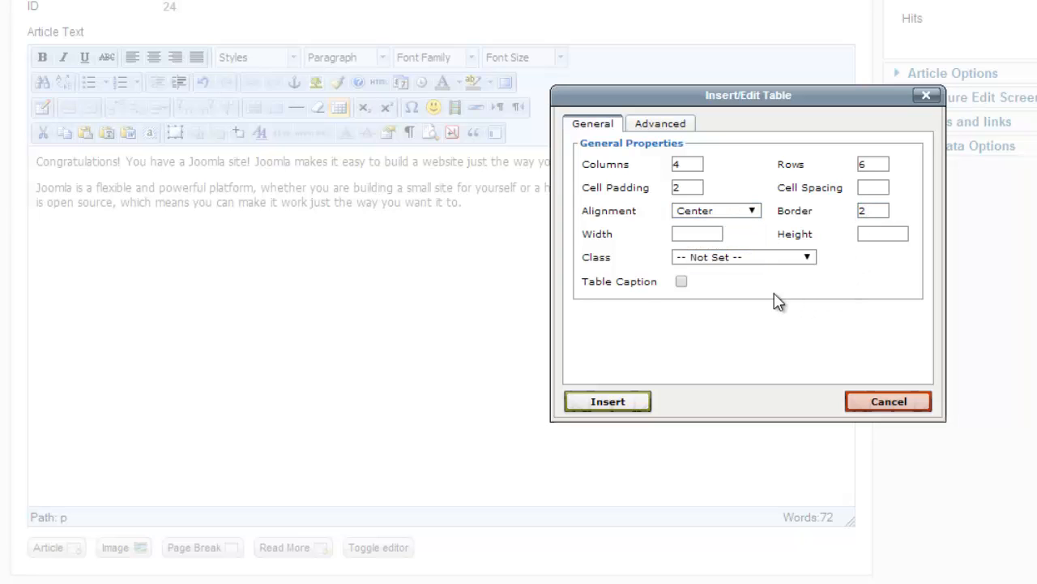
mouse_move(737, 269)
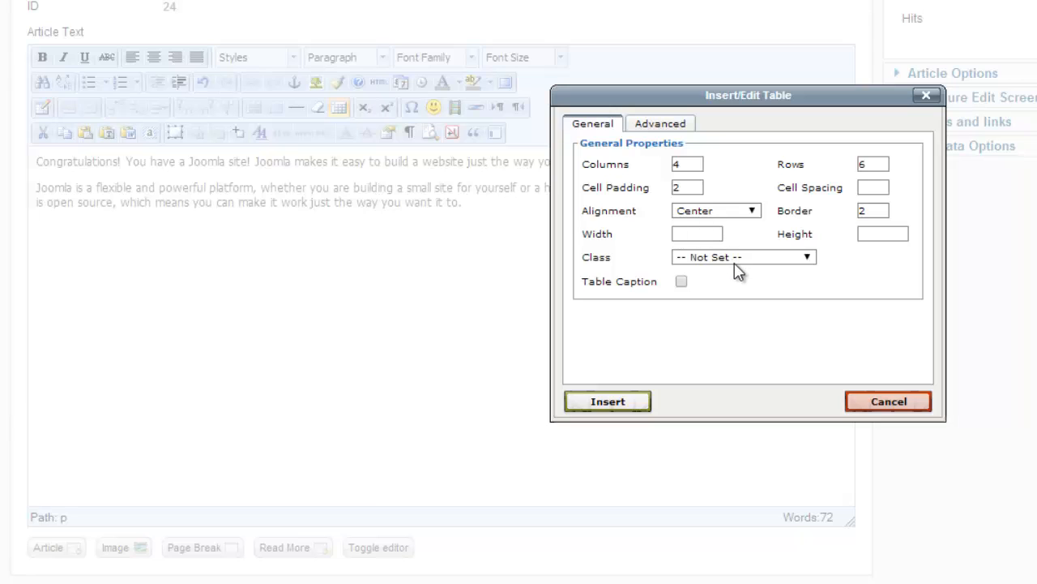
mouse_move(701, 247)
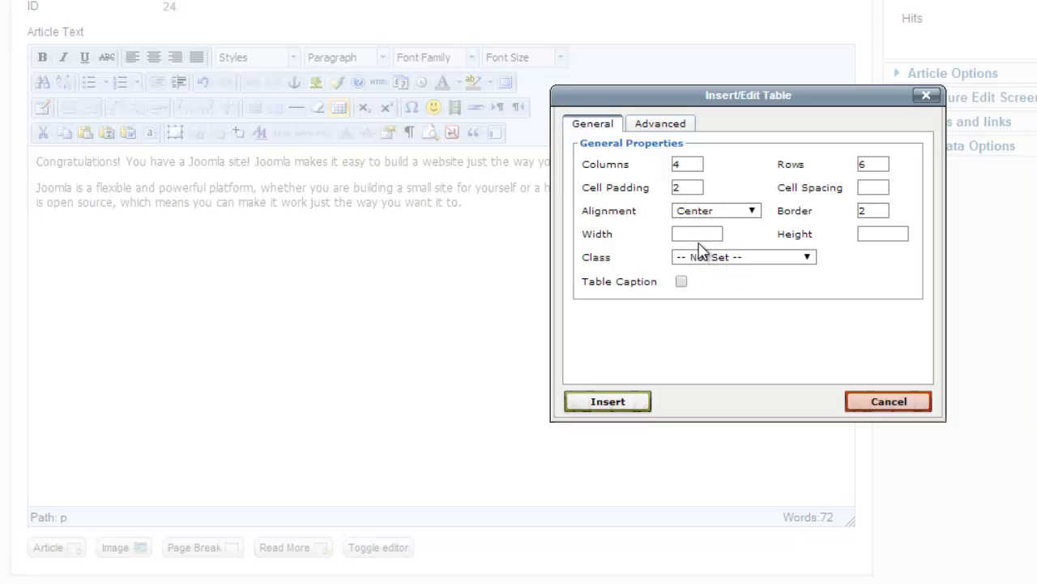
mouse_move(711, 265)
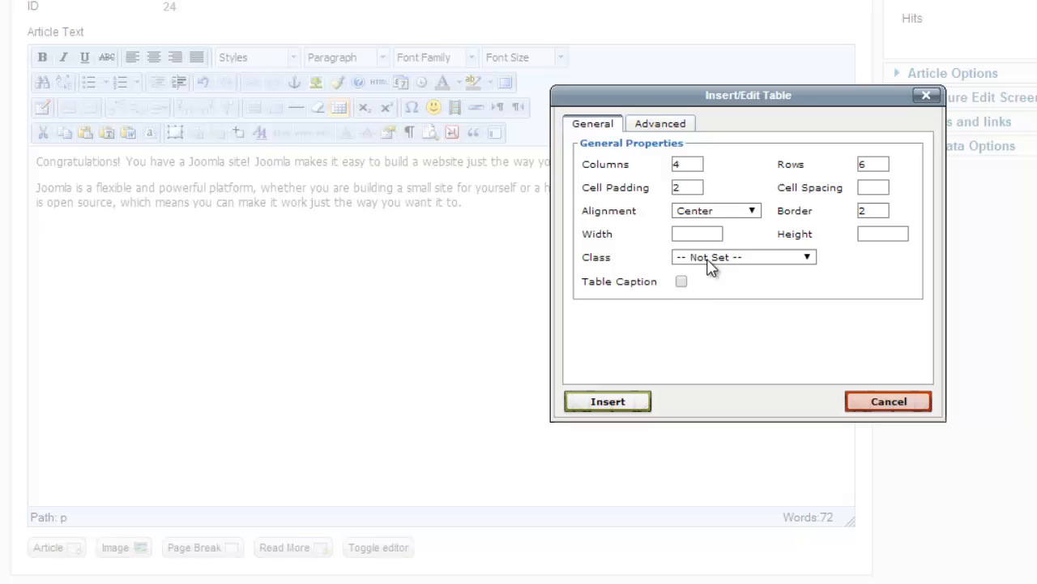
click(742, 257)
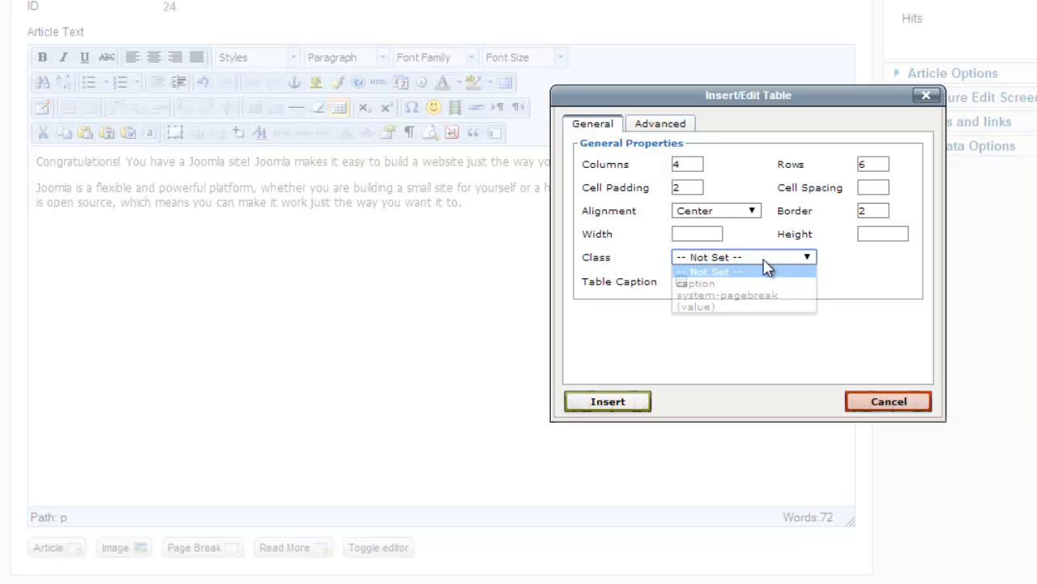
click(710, 270)
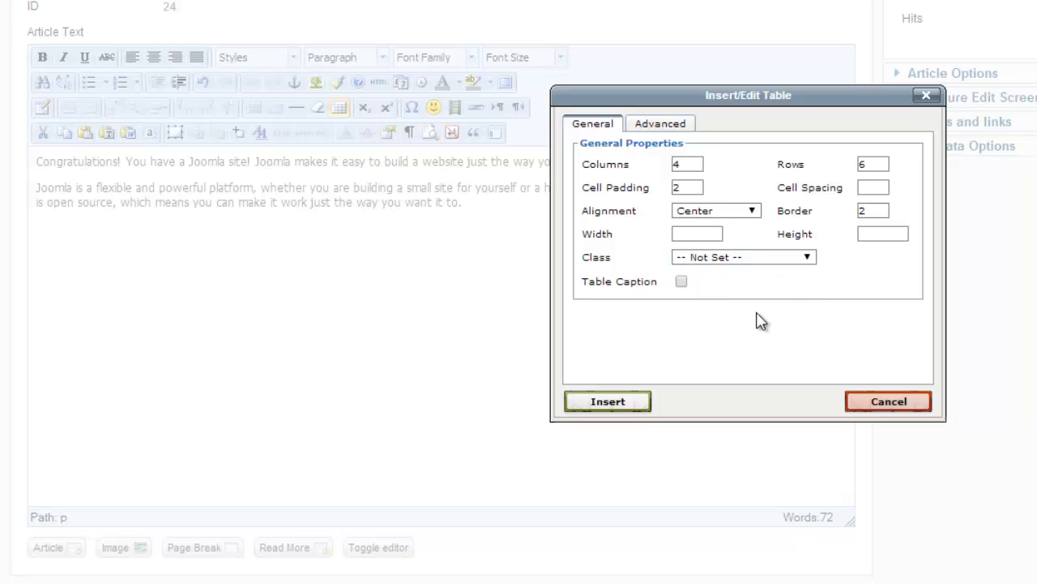
Insert the configured 4-column, 6-row table into the article.
click(608, 401)
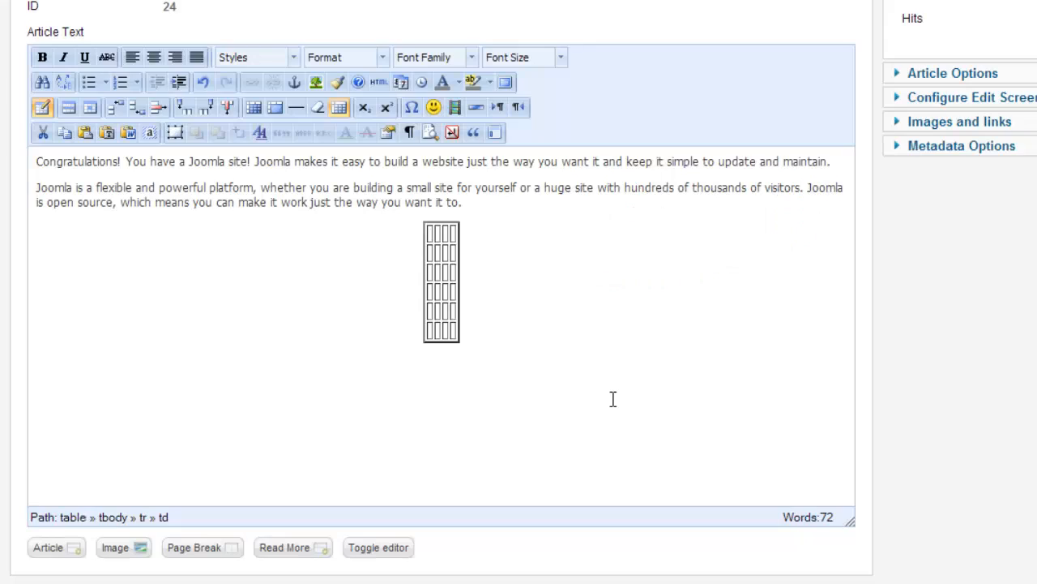
mouse_move(542, 302)
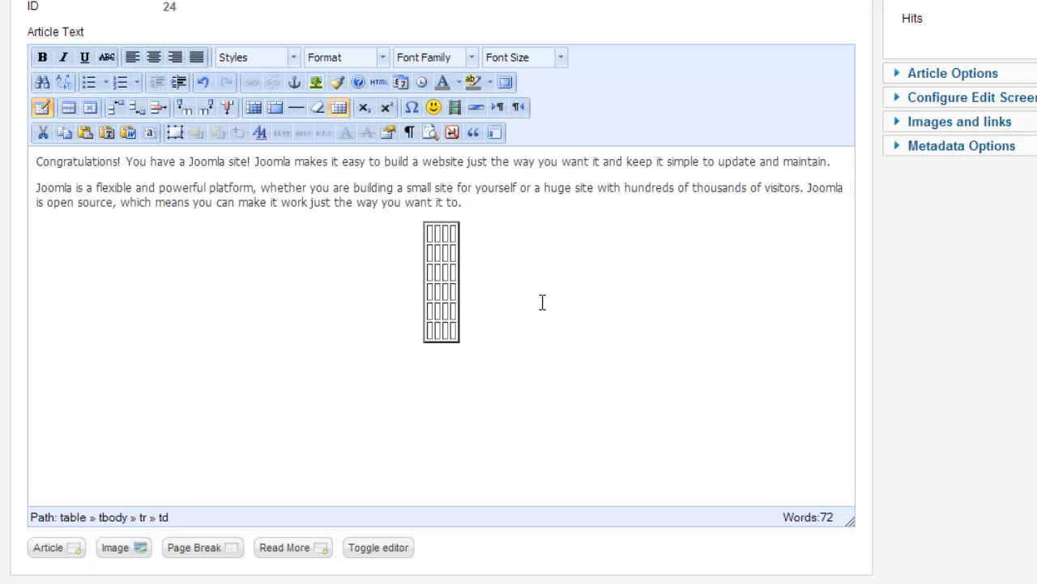
mouse_move(536, 302)
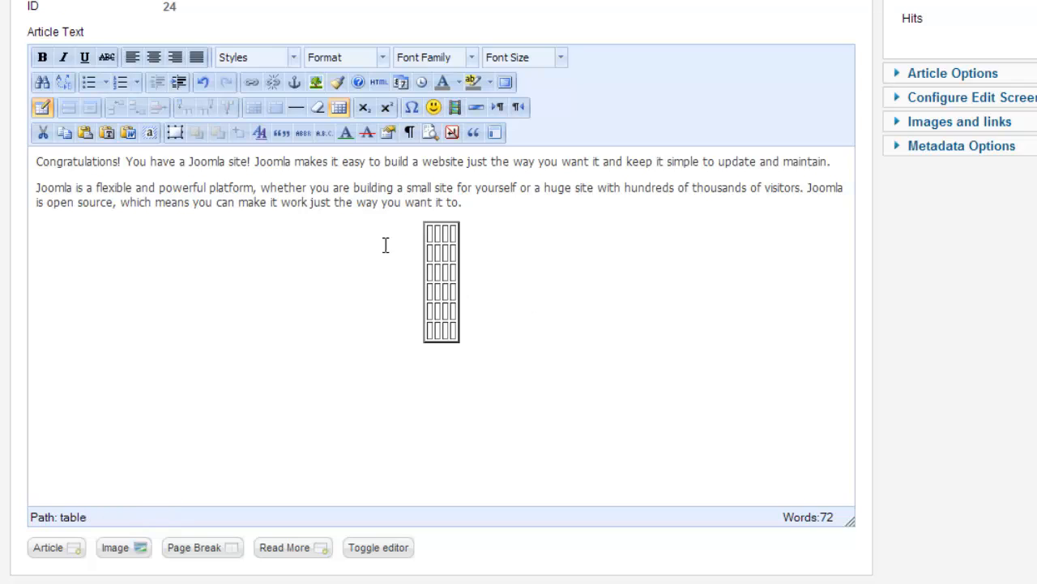
Set the table's Width to 100% and place the caret in the first cell.
click(42, 107)
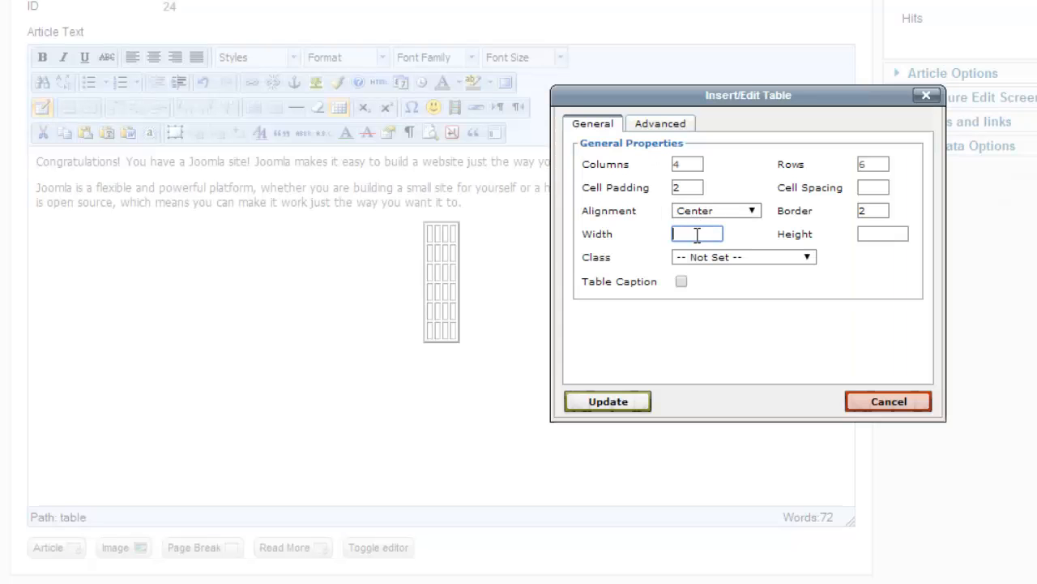
text(100%)
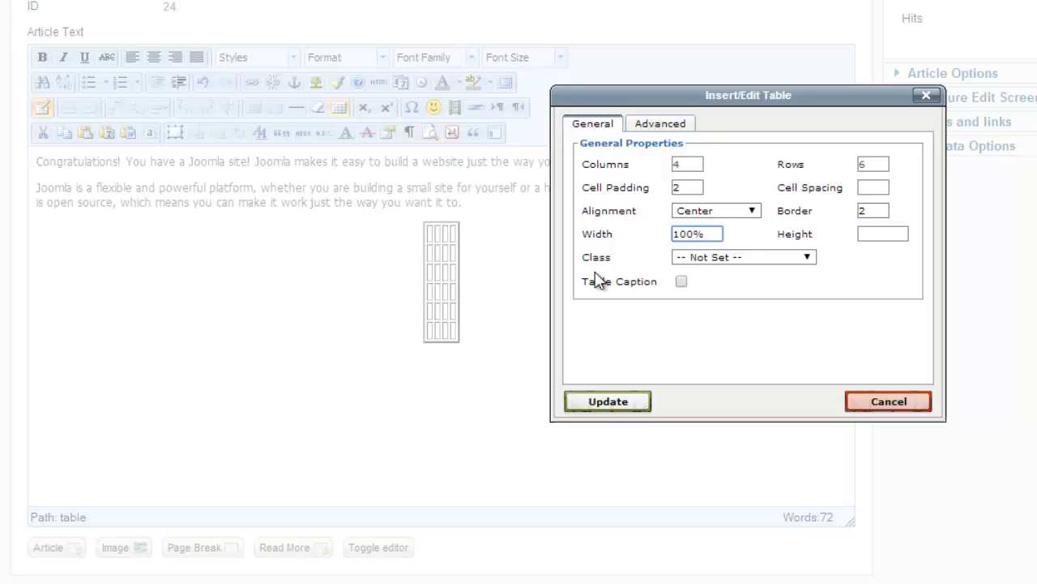
click(607, 401)
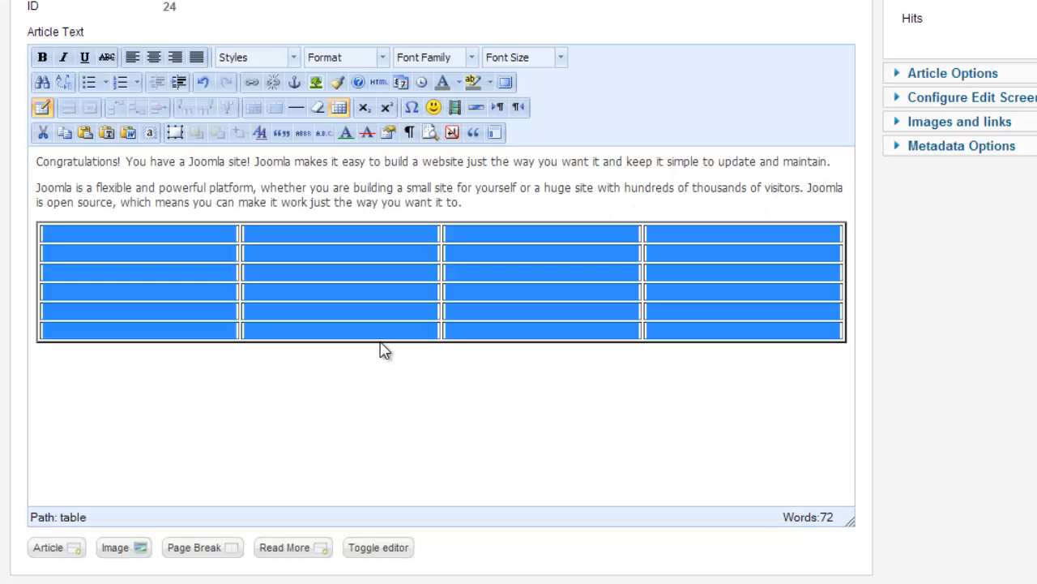
click(168, 232)
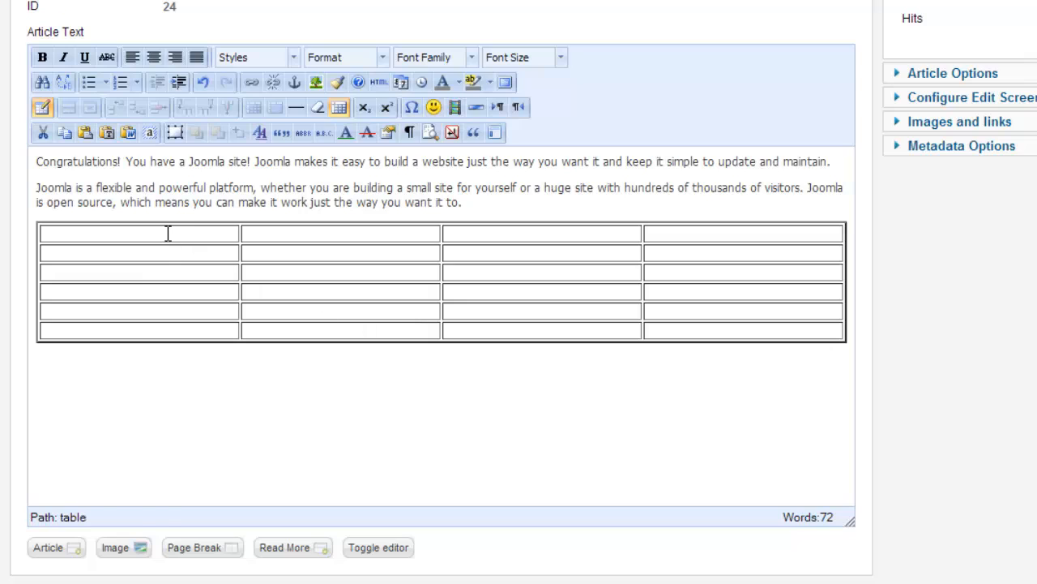
Place the caret in the table's first cell to start entering the cell text.
click(137, 233)
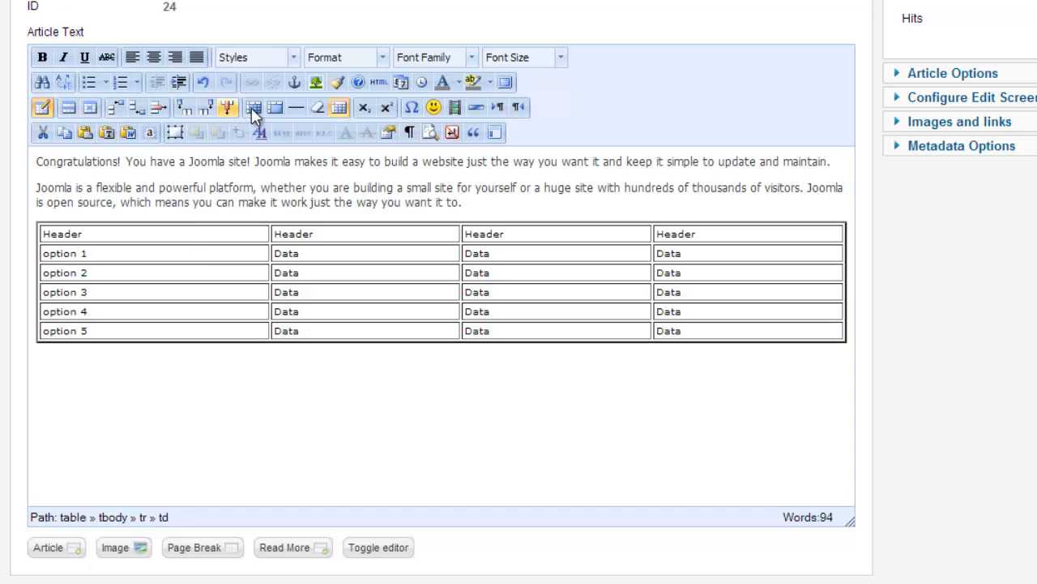
mouse_move(253, 107)
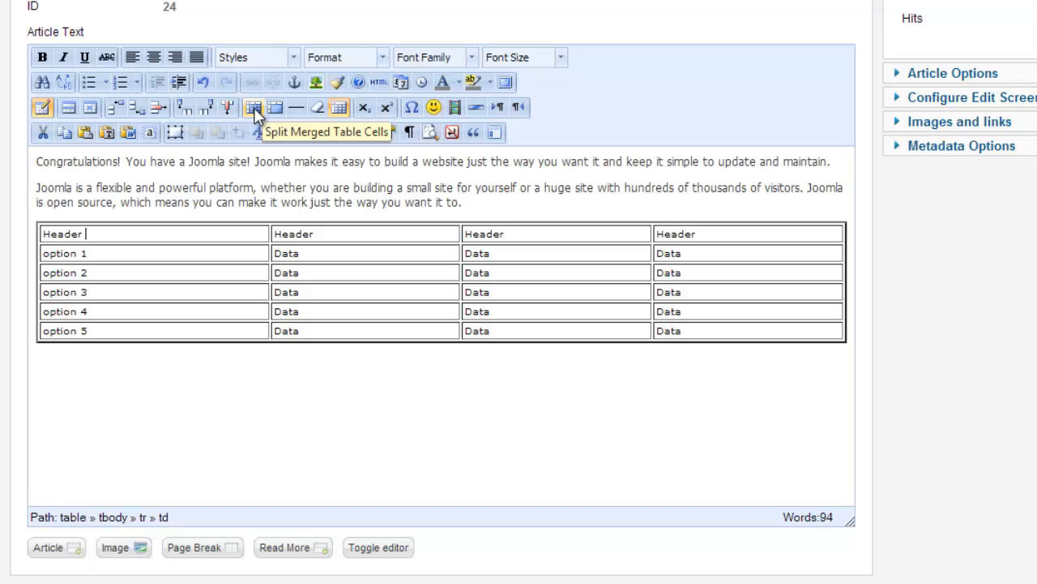
mouse_move(276, 107)
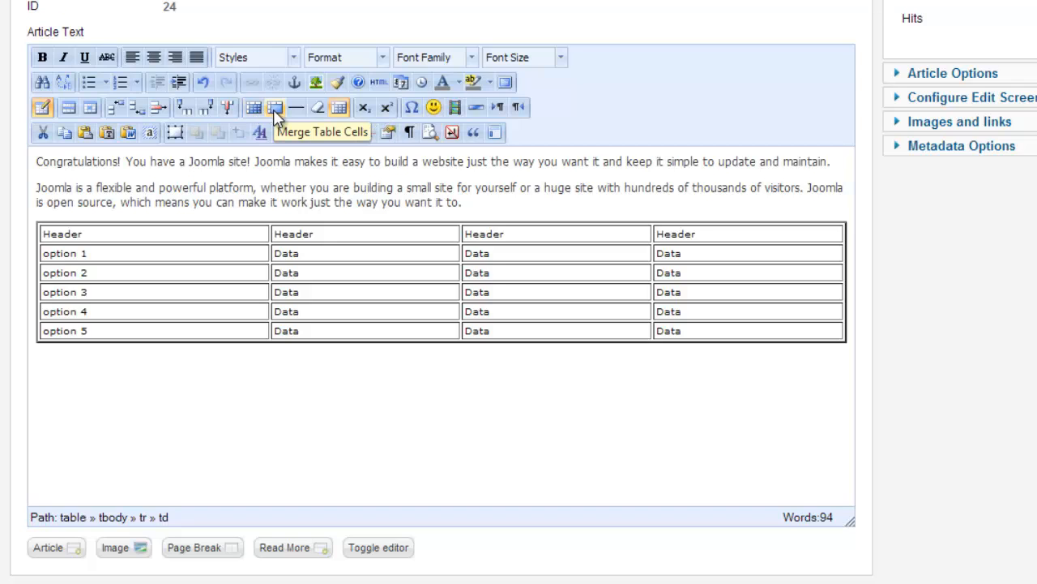
mouse_move(227, 108)
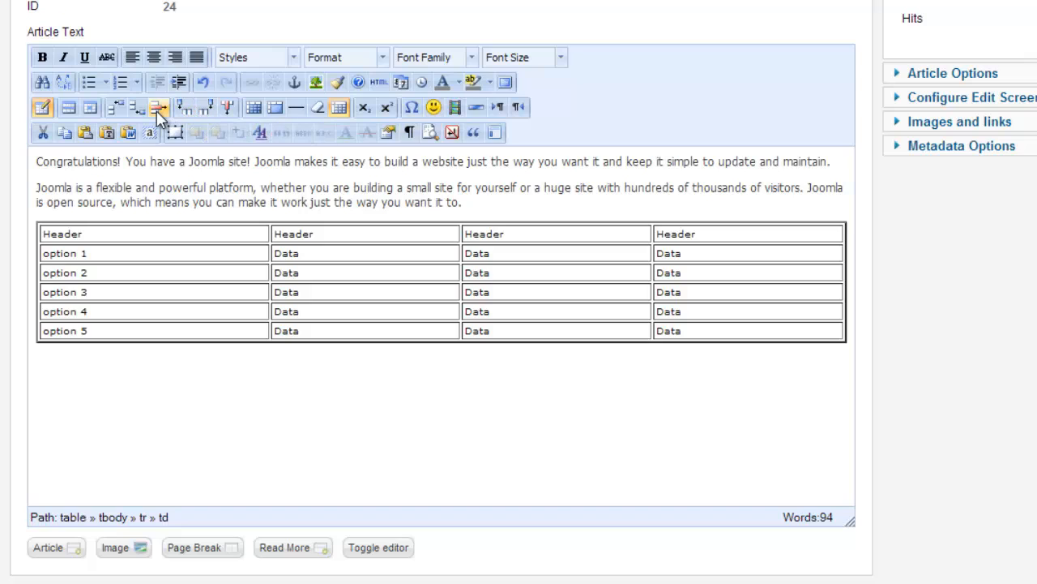
mouse_move(158, 107)
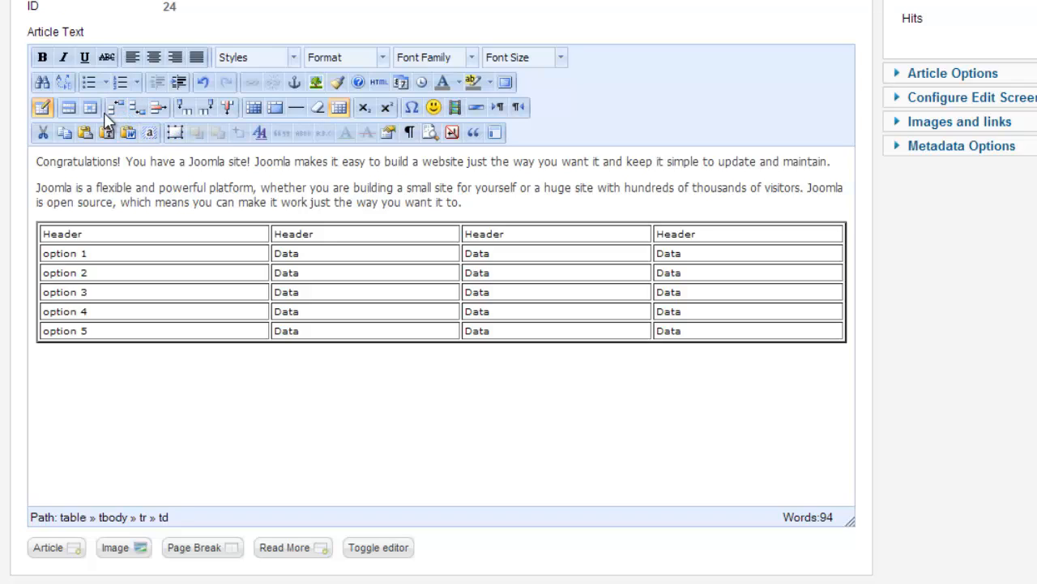
mouse_move(90, 107)
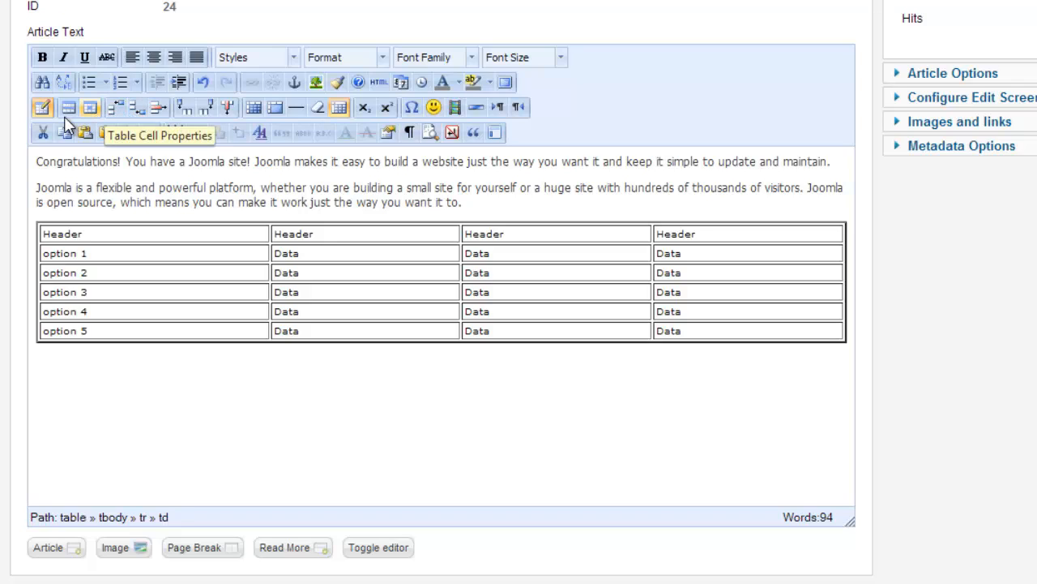
Set the first table row's Row Type to Header in Table Row Properties.
click(69, 107)
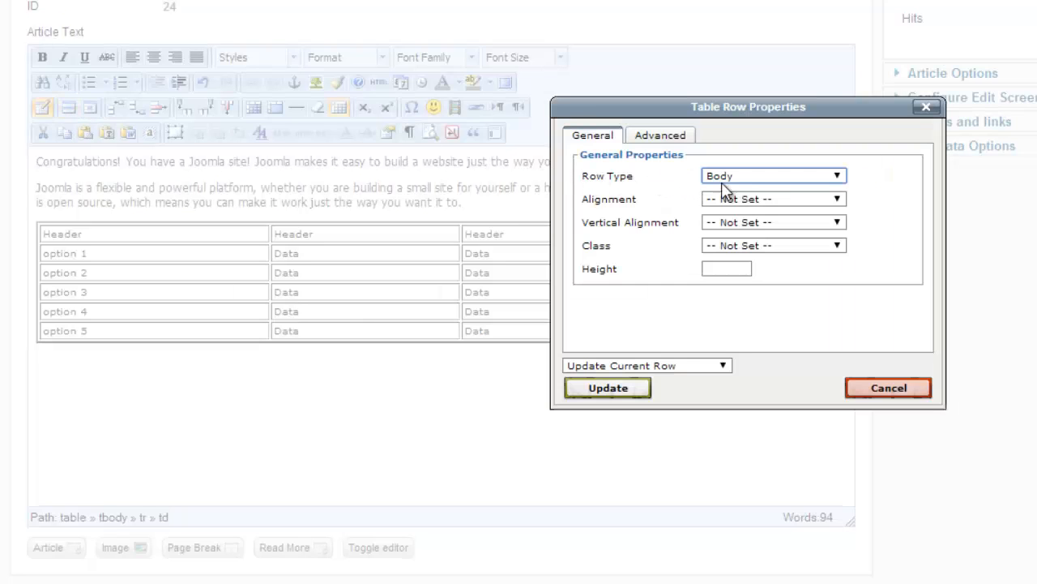
click(773, 175)
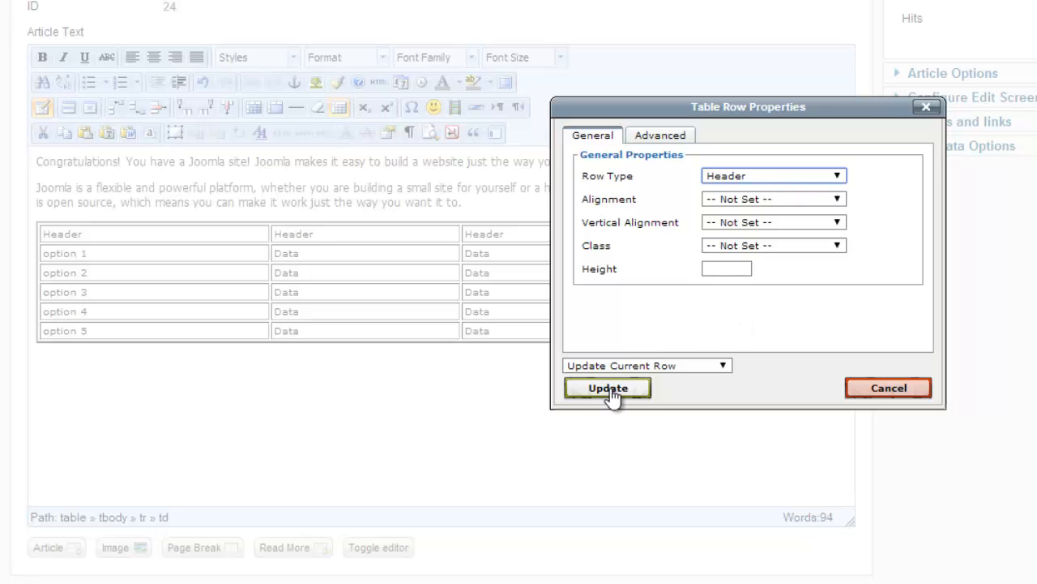
click(608, 388)
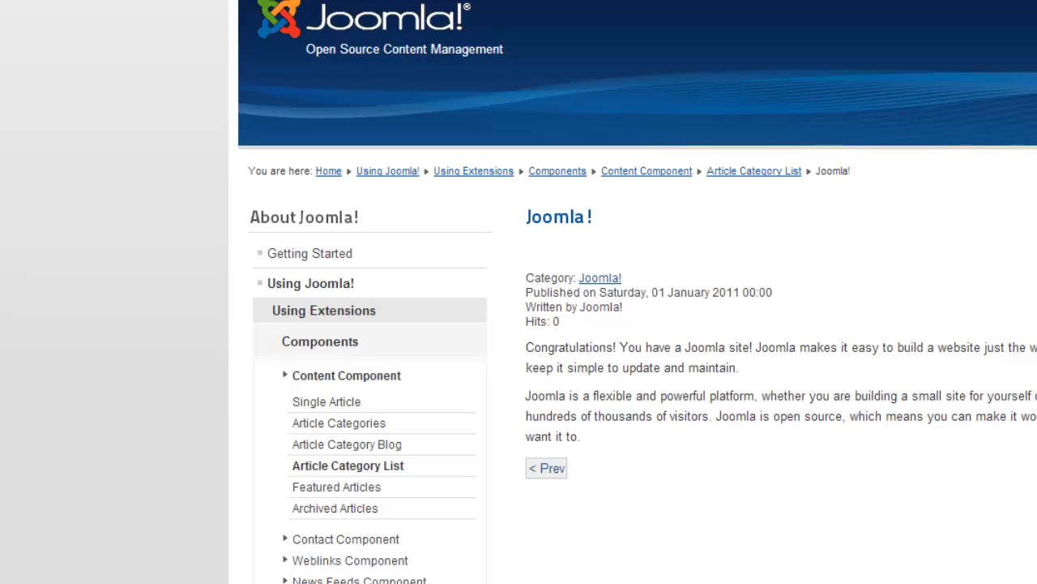
Scroll the front-end article down to the bordered table with its Header and option 1–5 rows.
double_click(558, 217)
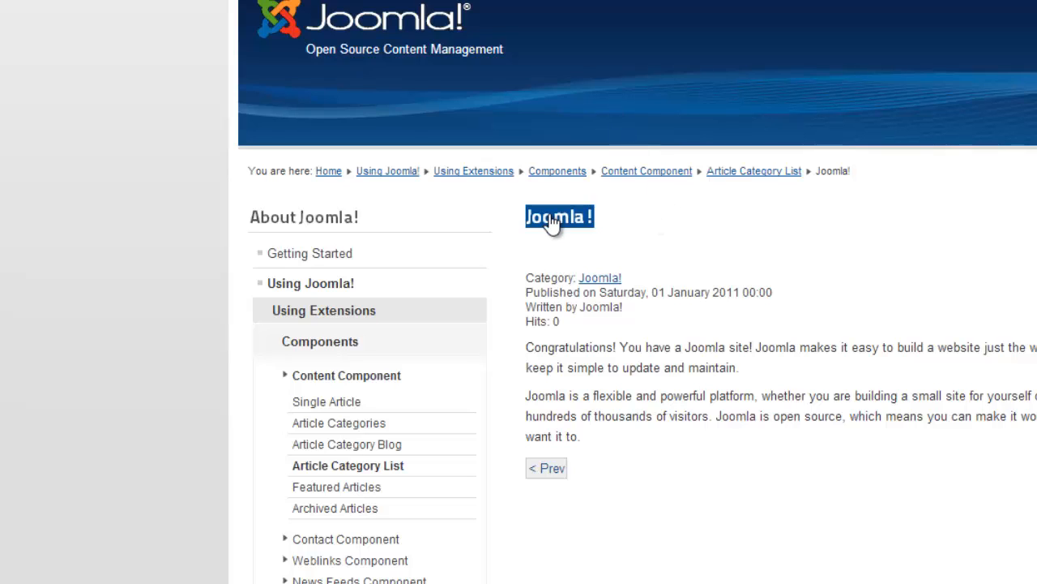
scroll(down, 3)
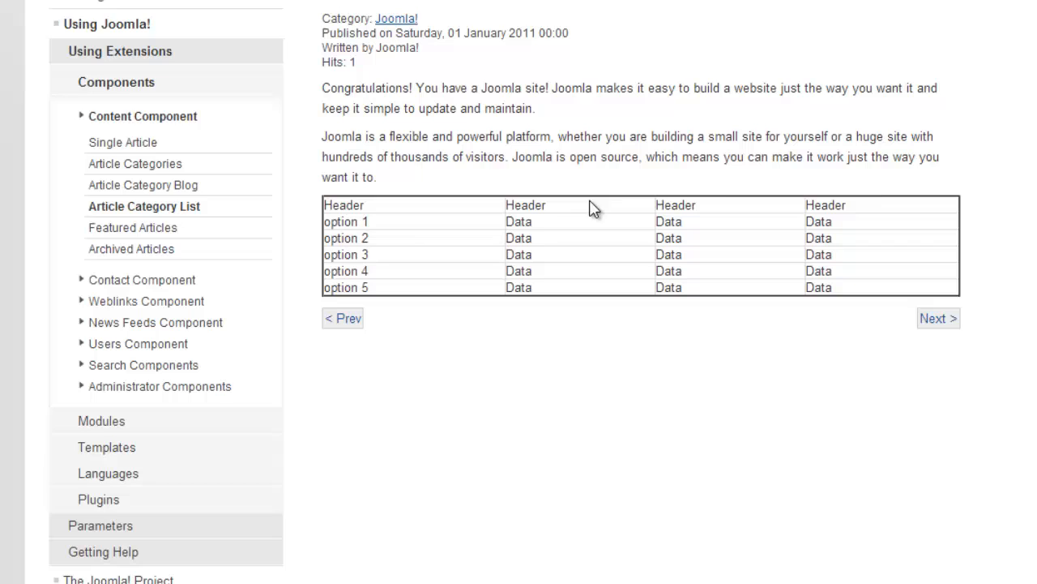
mouse_move(392, 284)
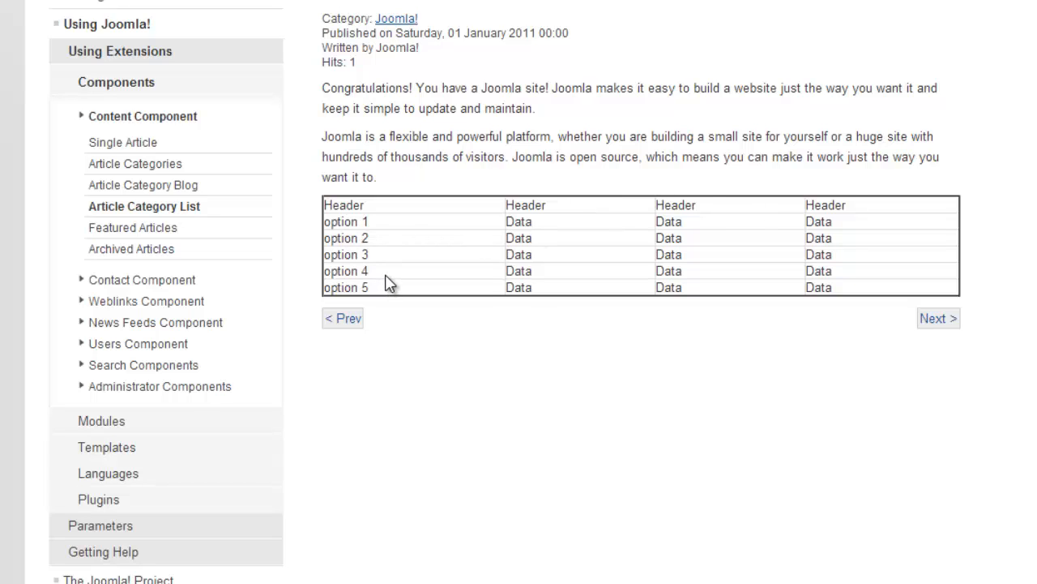
mouse_move(376, 295)
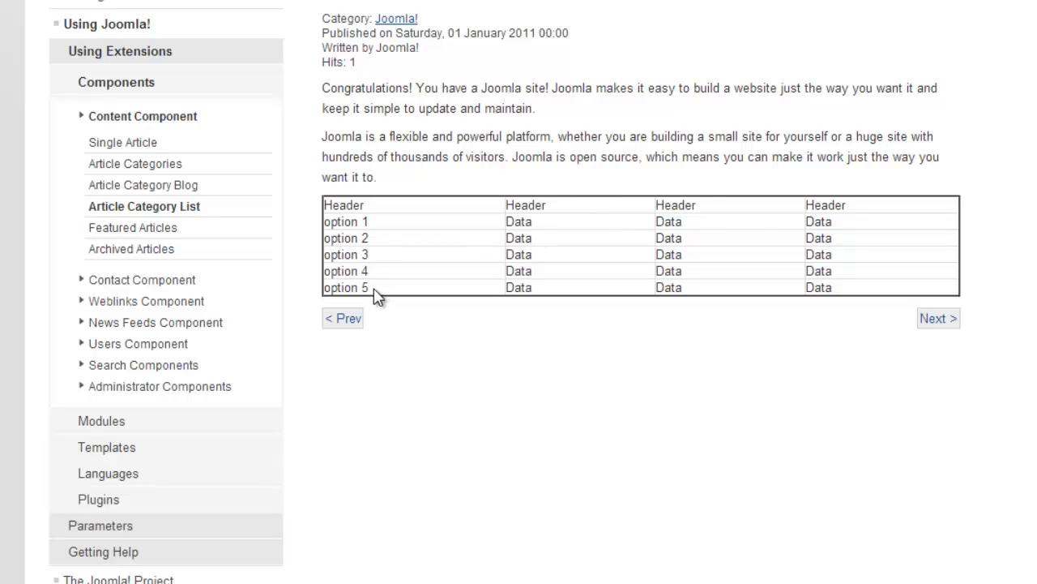
mouse_move(383, 293)
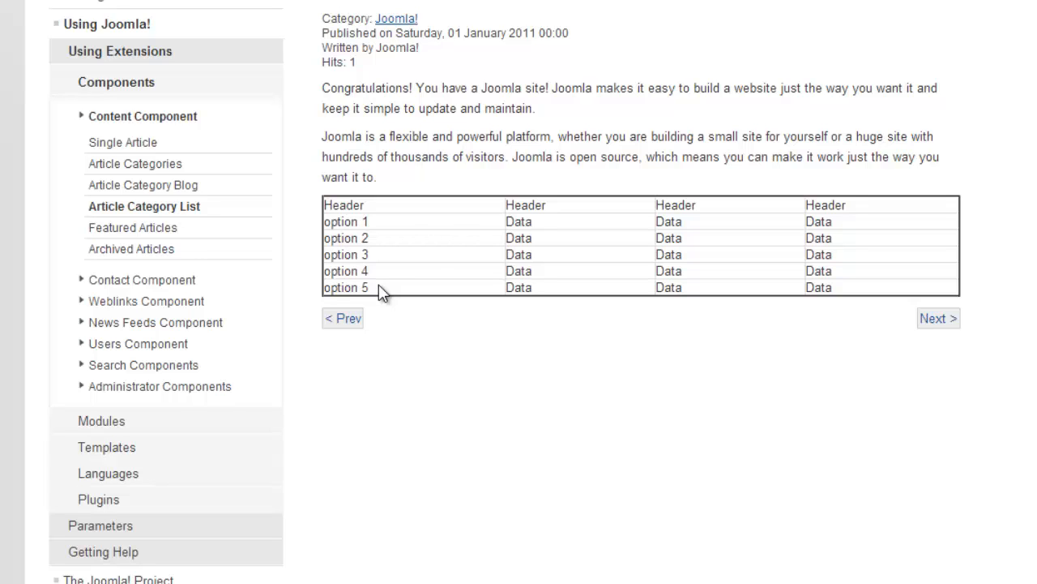
mouse_move(385, 227)
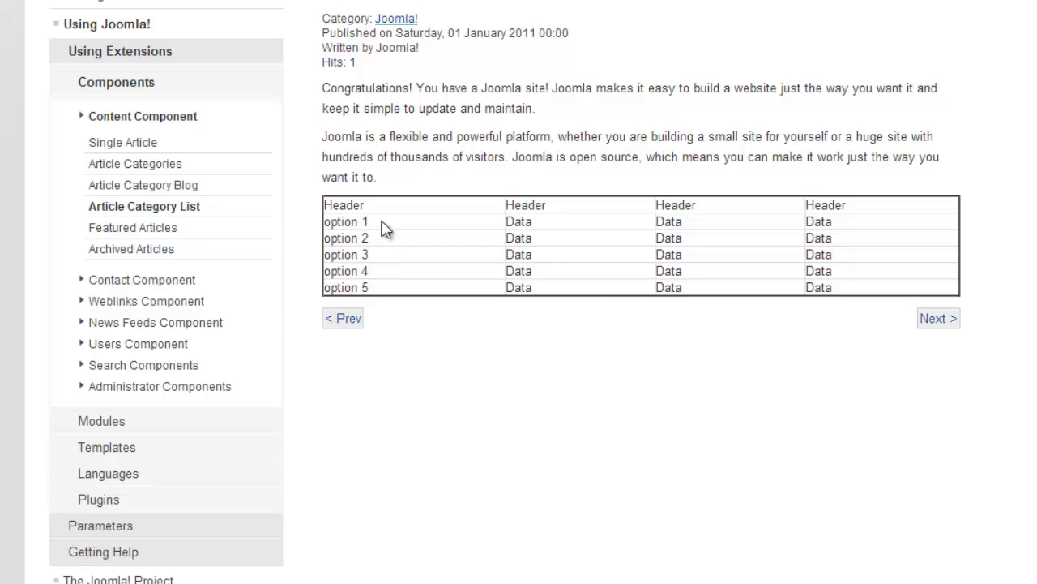